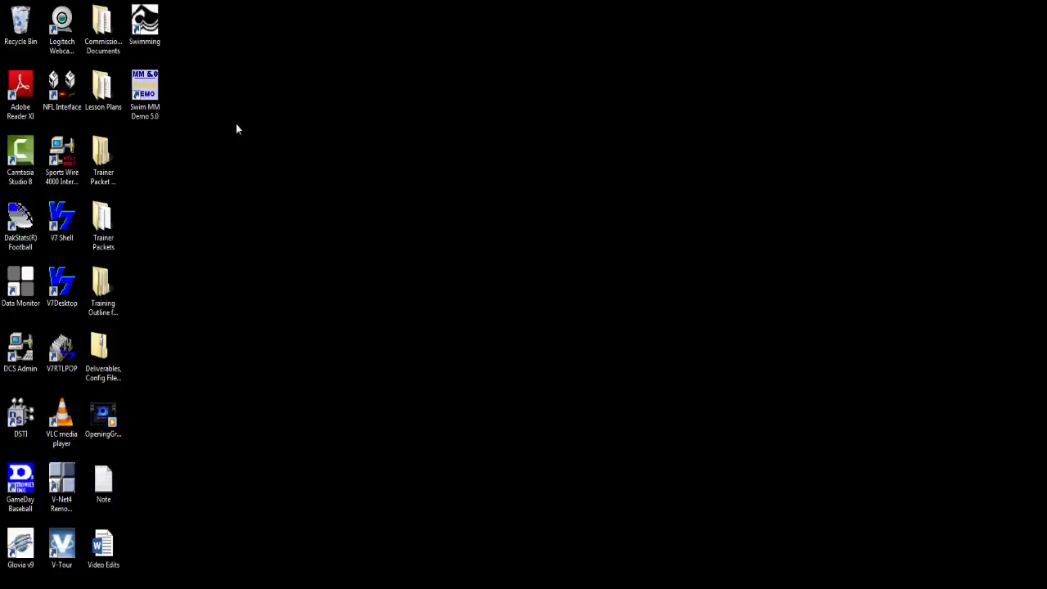
# Step: Launch Swim Meet Manager 5.0 from its desktop shortcut
pyautogui.doubleClick(144, 85)
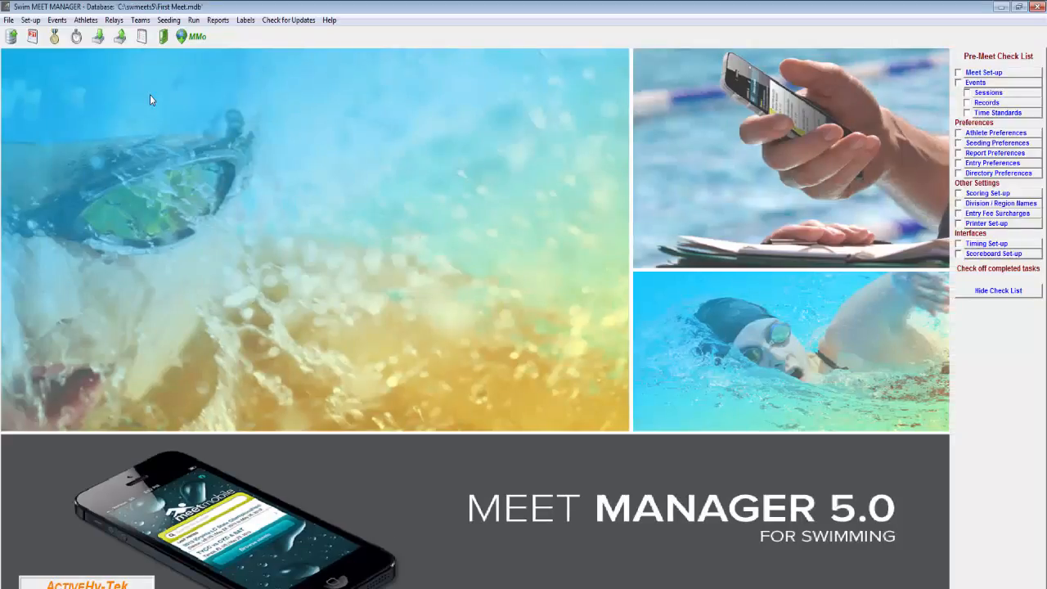
# Step: Open the 2015 BIG Mens Championships meet database from the swmeet5 folder
pyautogui.click(8, 20)
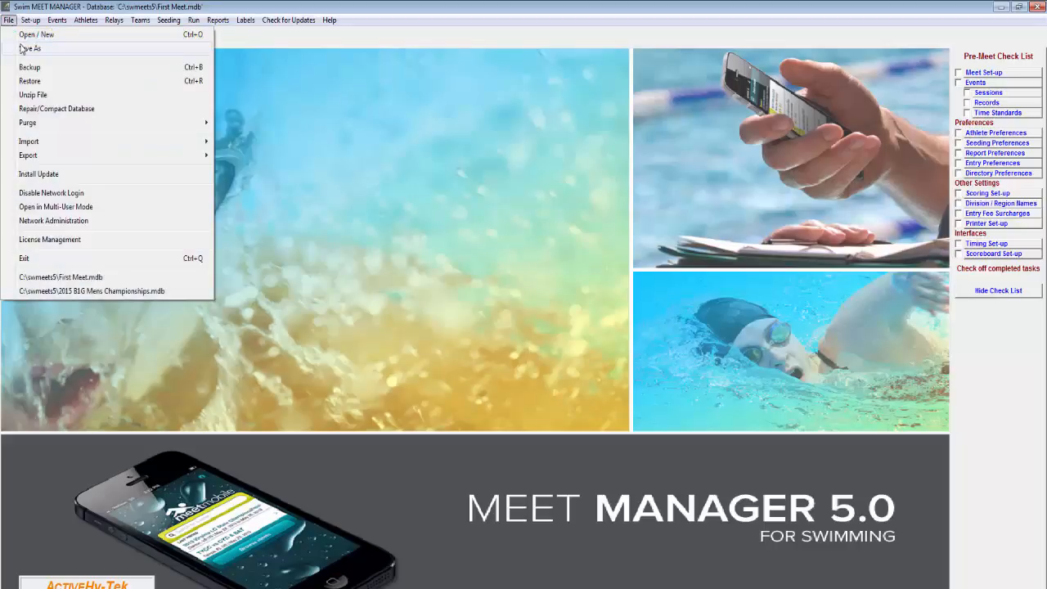
pyautogui.click(36, 34)
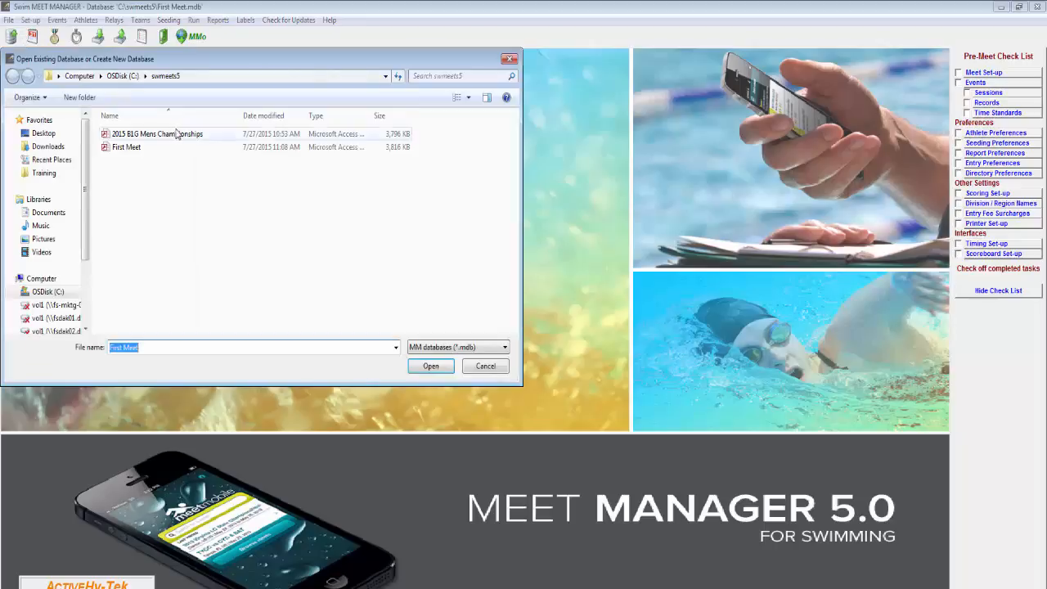
pyautogui.click(430, 366)
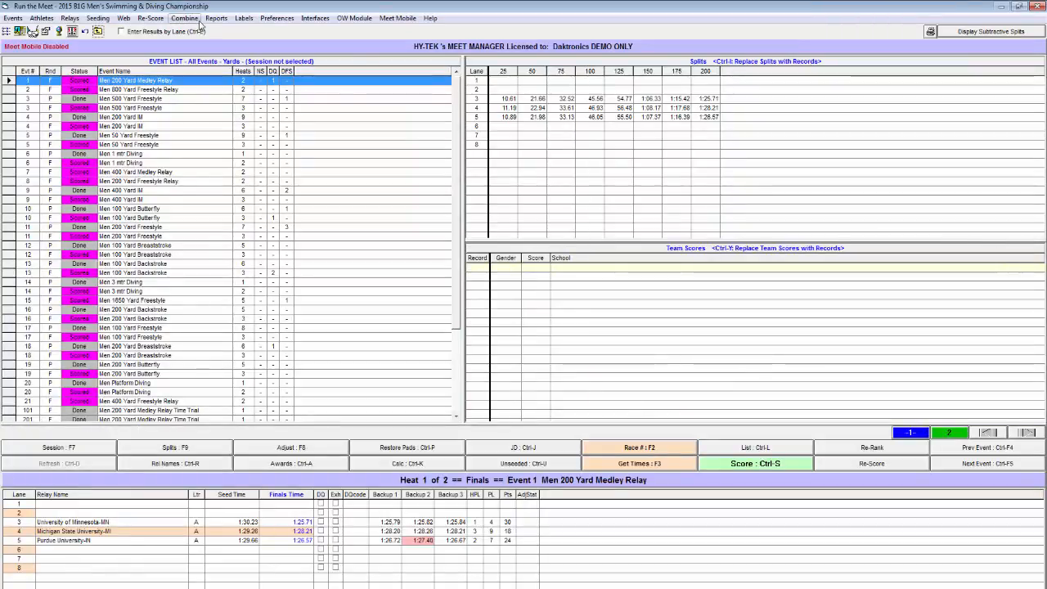
# Step: Set the timing console to Daktronics OmniSport 2000 over UDP Ethernet
pyautogui.click(314, 18)
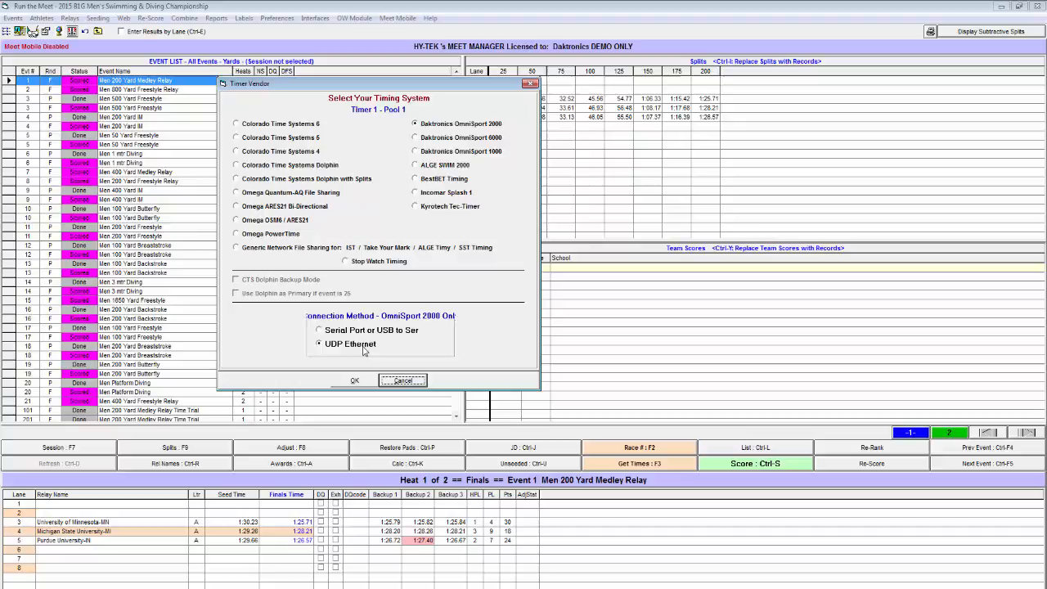
pyautogui.moveTo(360, 385)
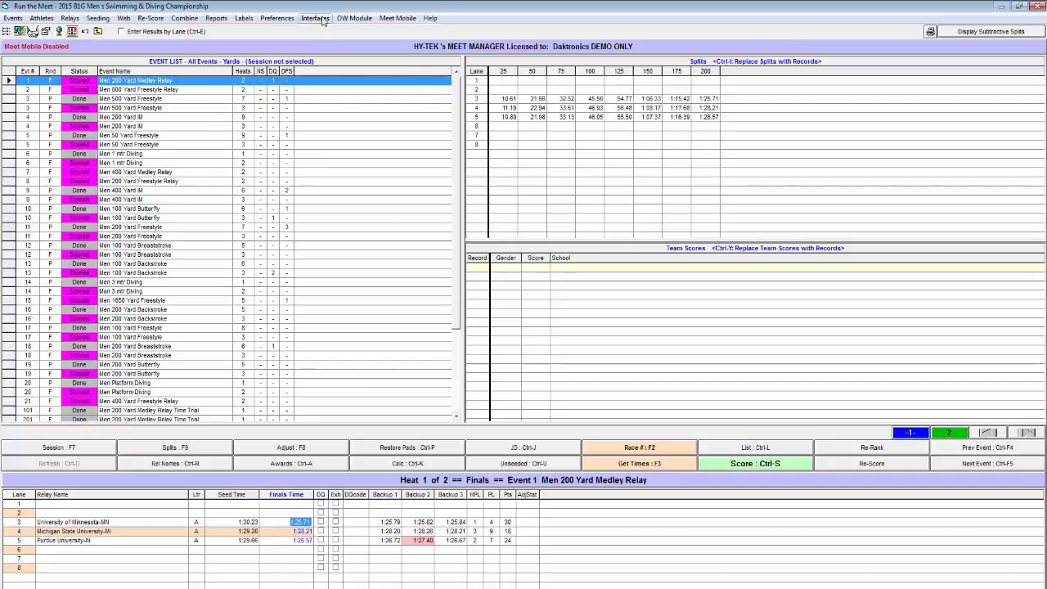
# Step: Configure the Pool 1 scoreboard as Daktronics over UDP Ethernet
pyautogui.click(314, 18)
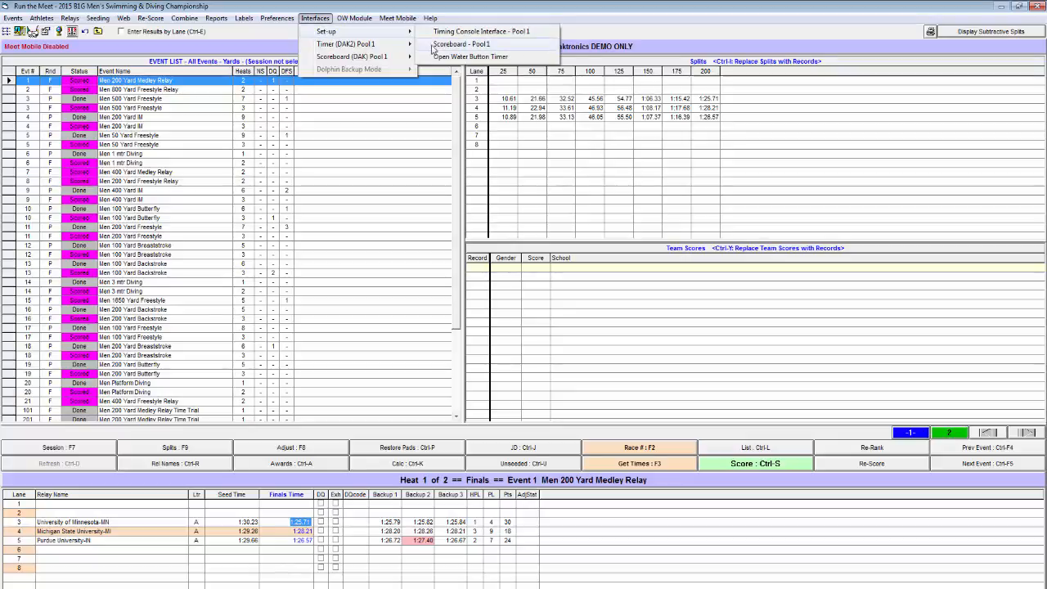
pyautogui.click(461, 42)
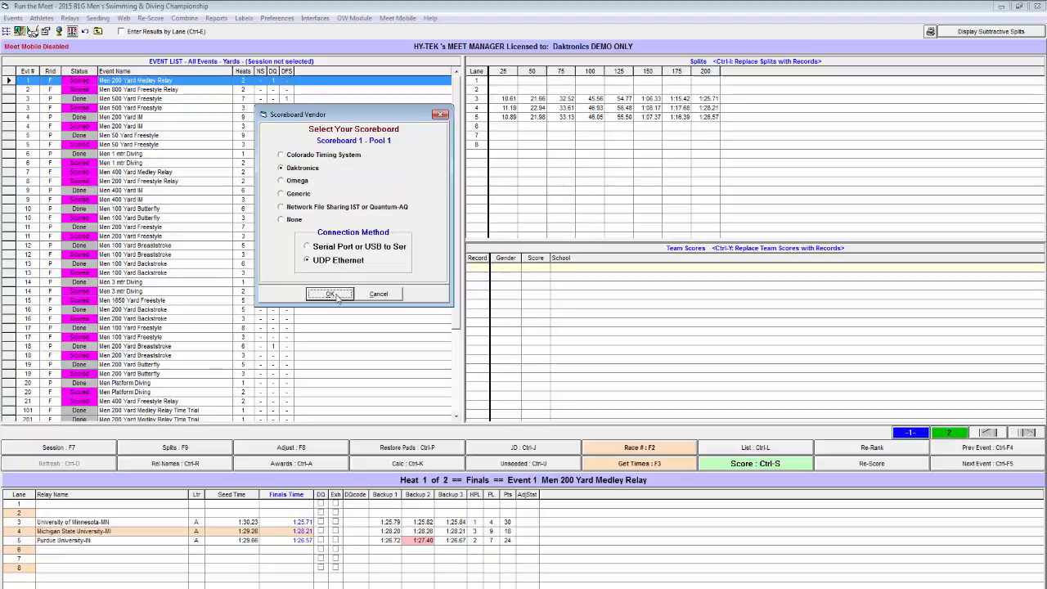
pyautogui.click(328, 295)
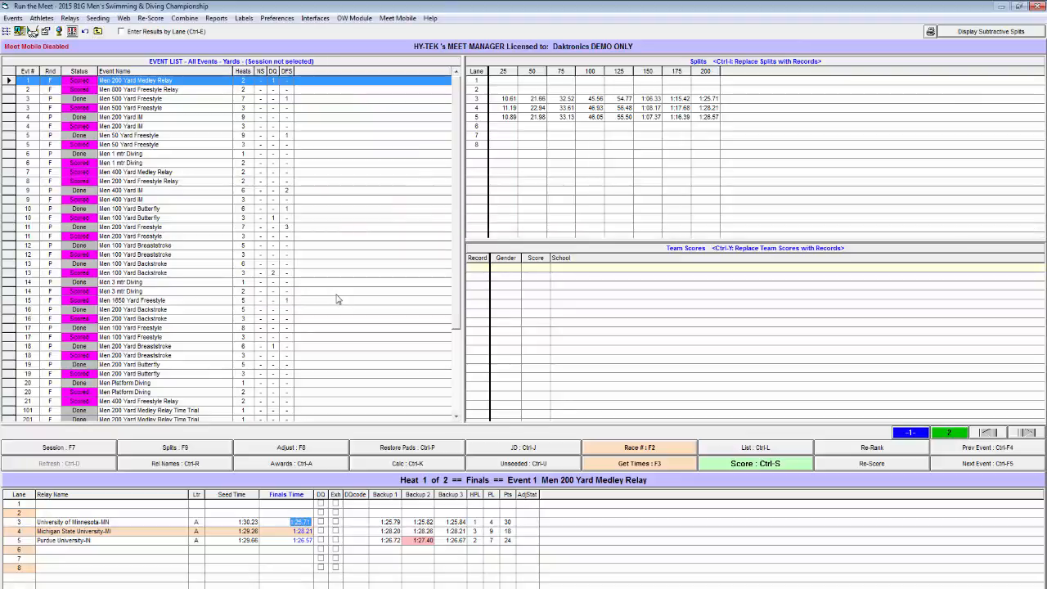
# Step: Confirm the remote UDP IP address for the DAK2 timer on Pool 1
pyautogui.click(314, 18)
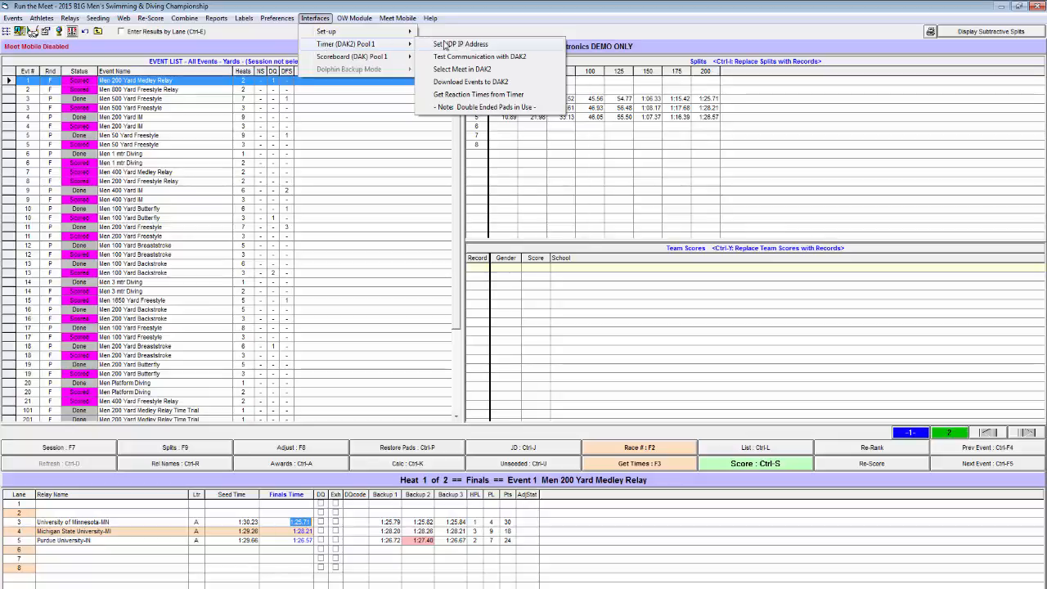
pyautogui.click(461, 44)
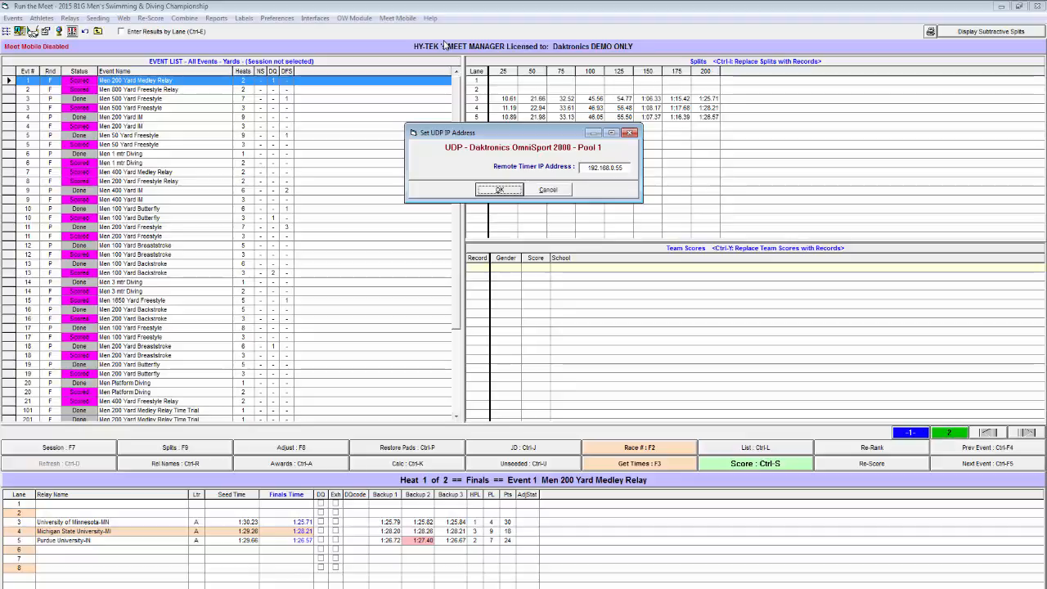
pyautogui.moveTo(487, 183)
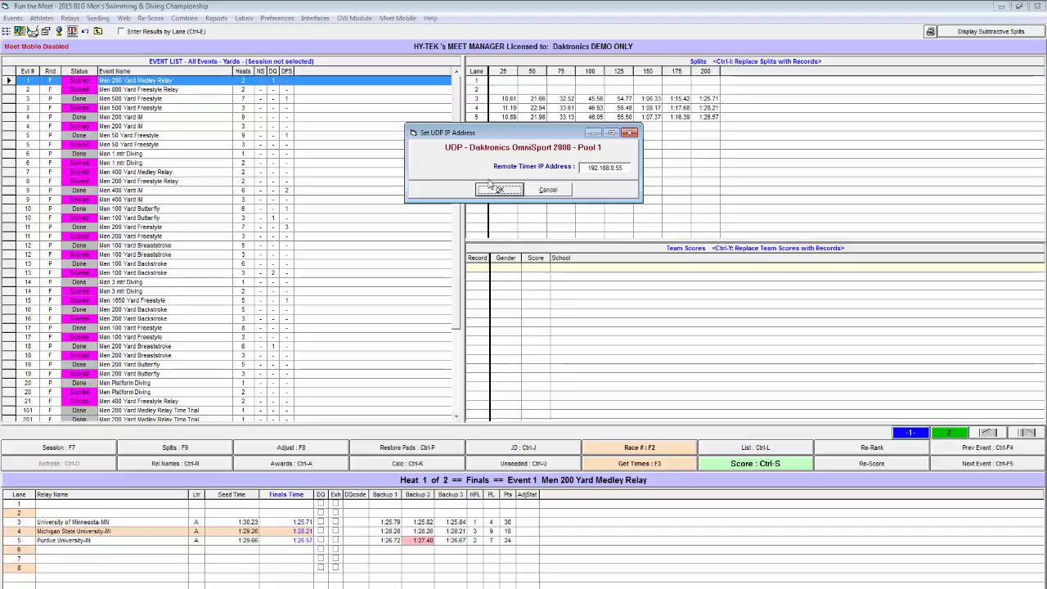
pyautogui.click(499, 190)
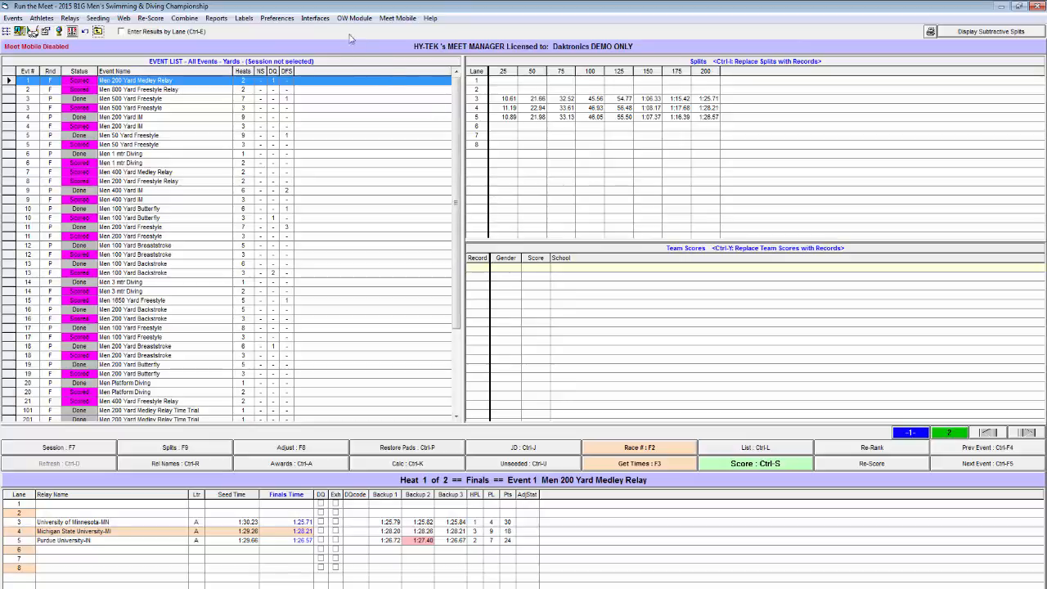
# Step: Test communication with the DAK2 timer and acknowledge the Communications Passed message
pyautogui.click(314, 18)
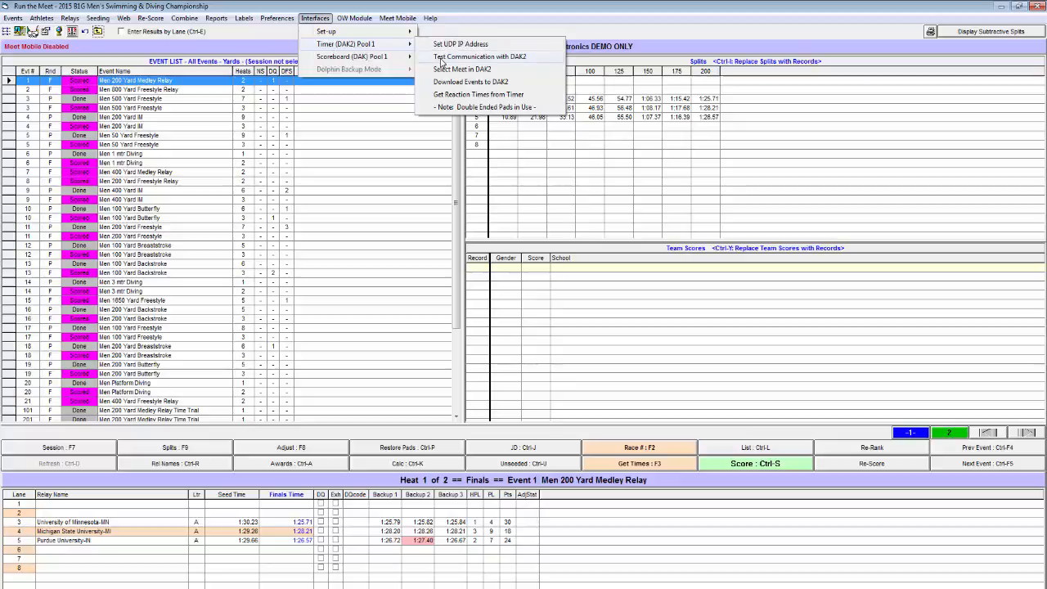
pyautogui.click(479, 56)
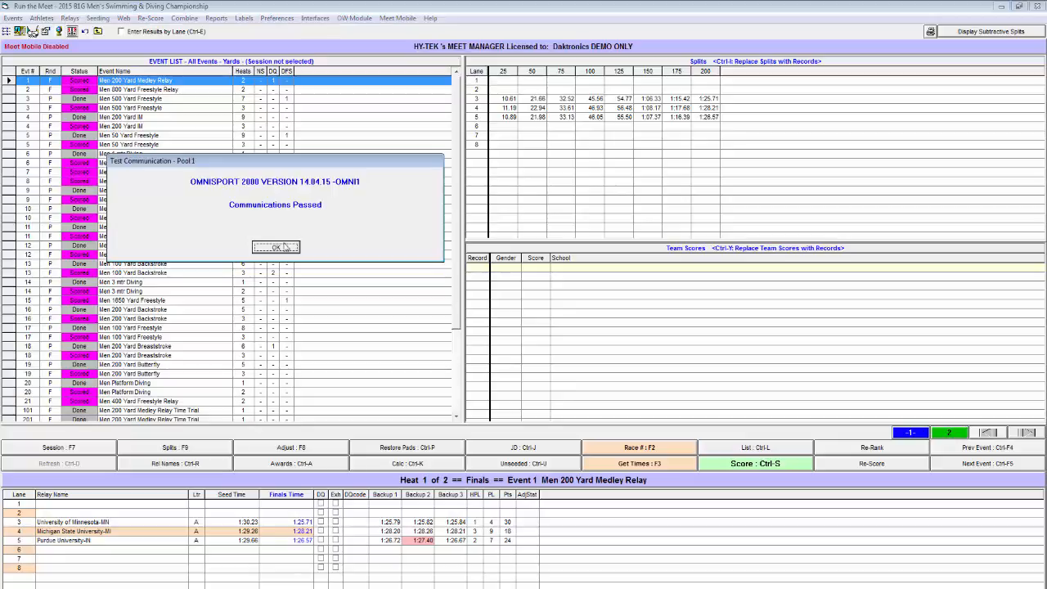
pyautogui.click(275, 247)
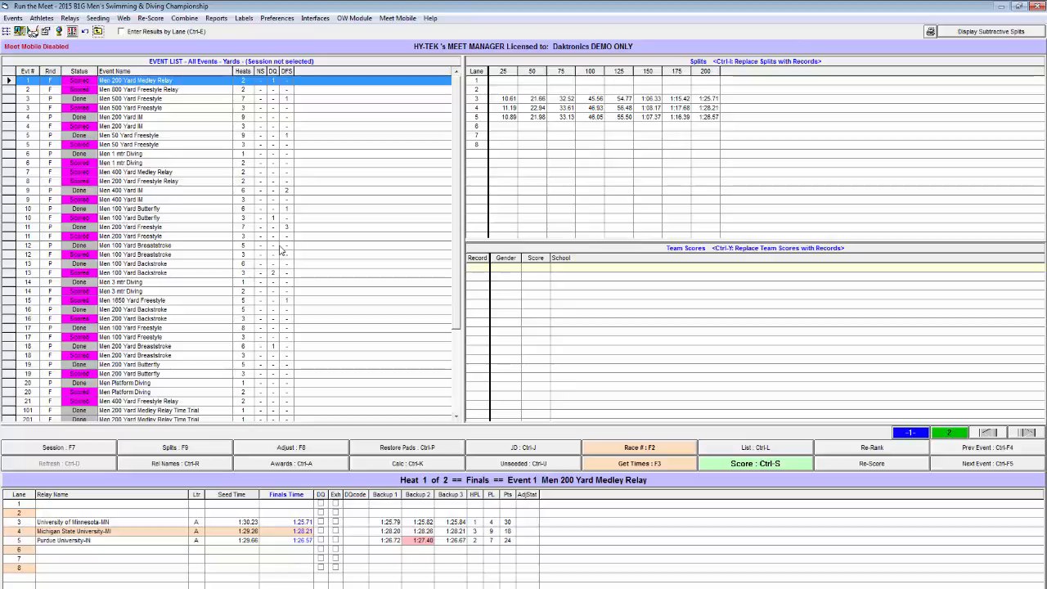
# Step: Download the meet's 49 event rounds to the OmniSport 2000 console
pyautogui.click(314, 18)
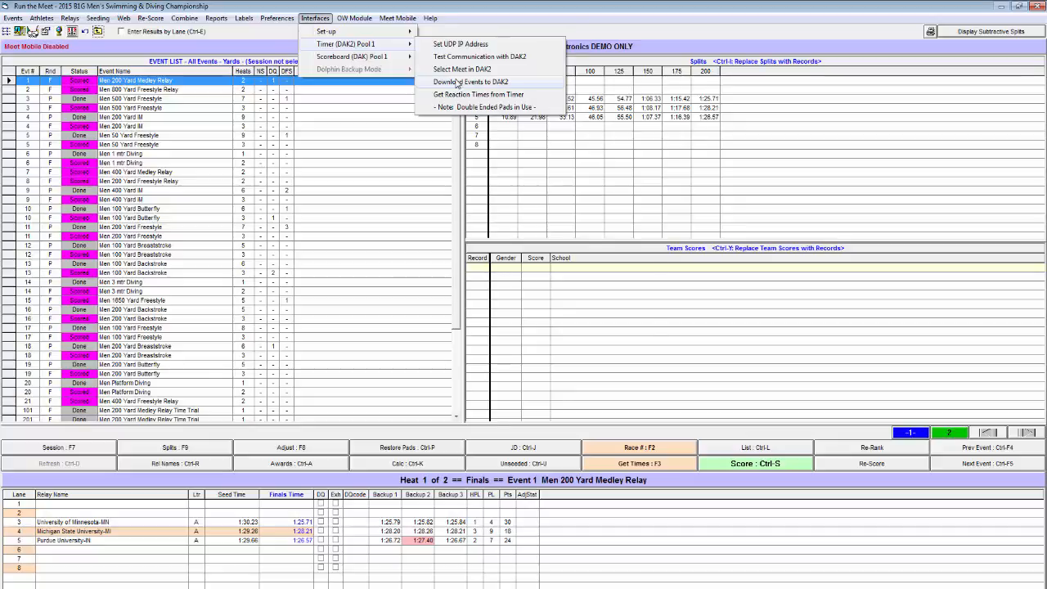
pyautogui.click(471, 82)
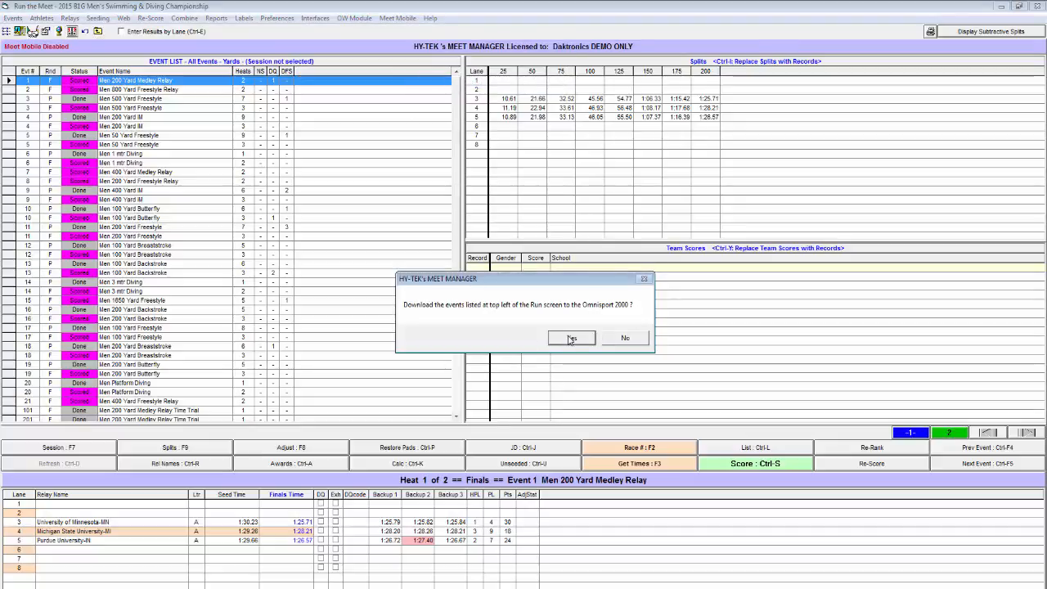
pyautogui.click(571, 337)
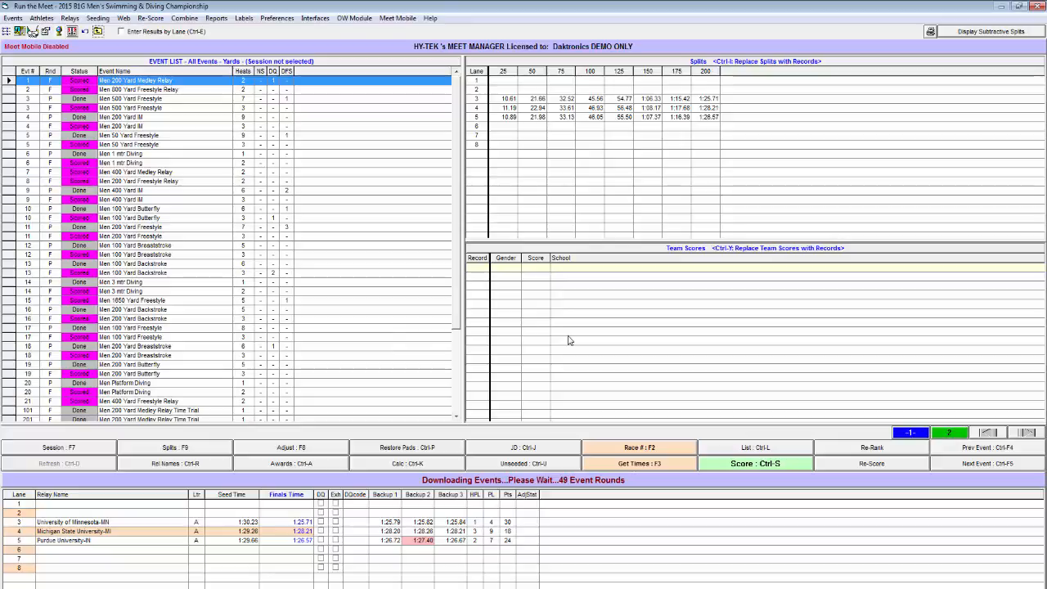